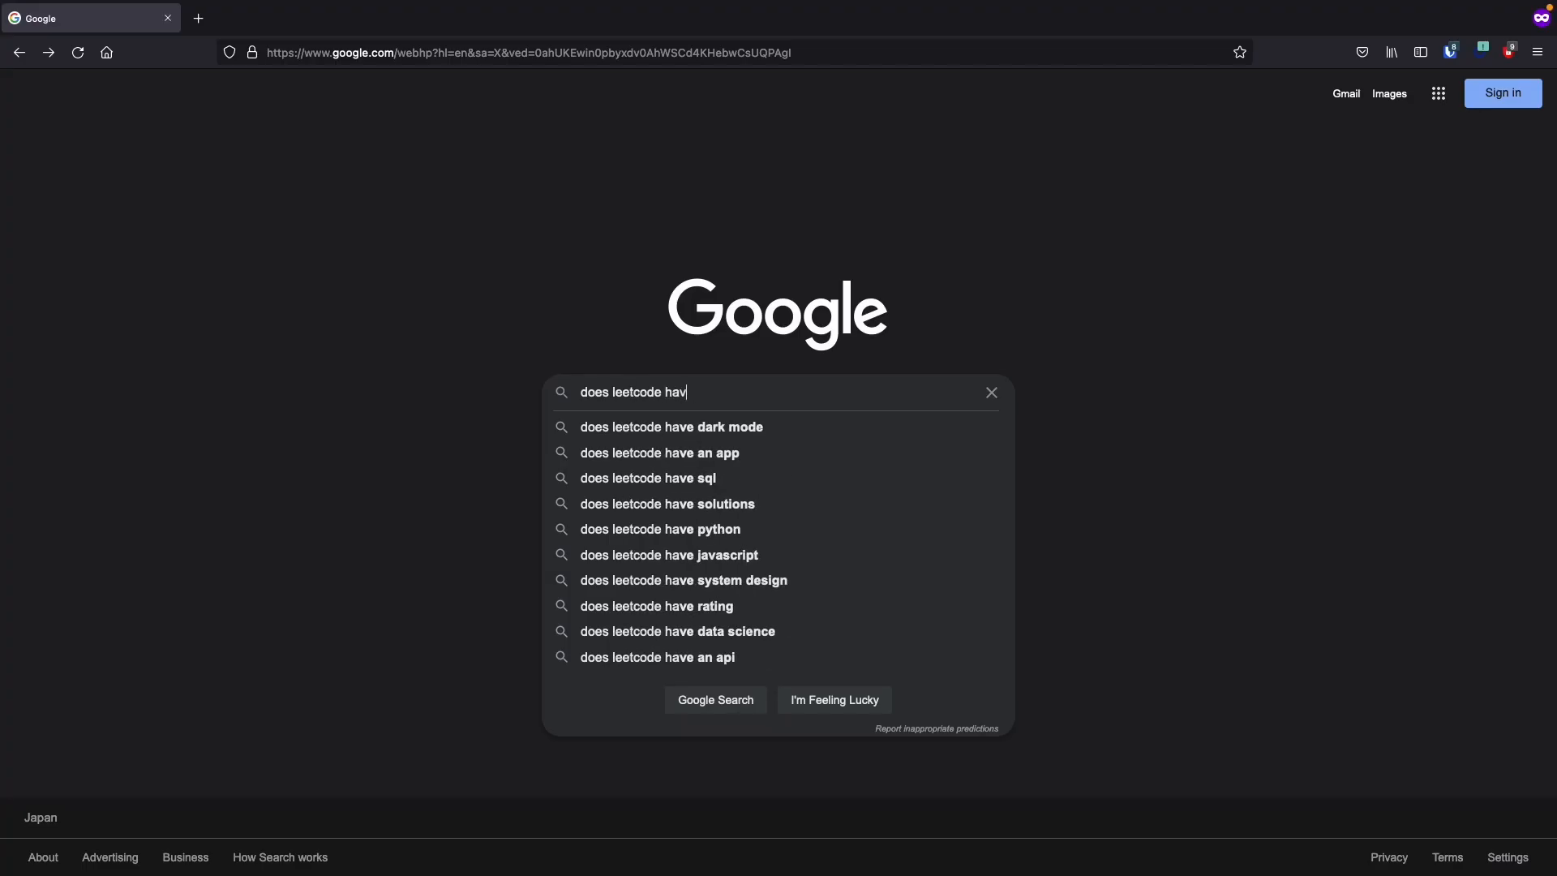
- Google 'leetcode api' and follow the LeetCode API result to the algorithms problem JSON
{"action": "left_click", "coordinate": [657, 657]}
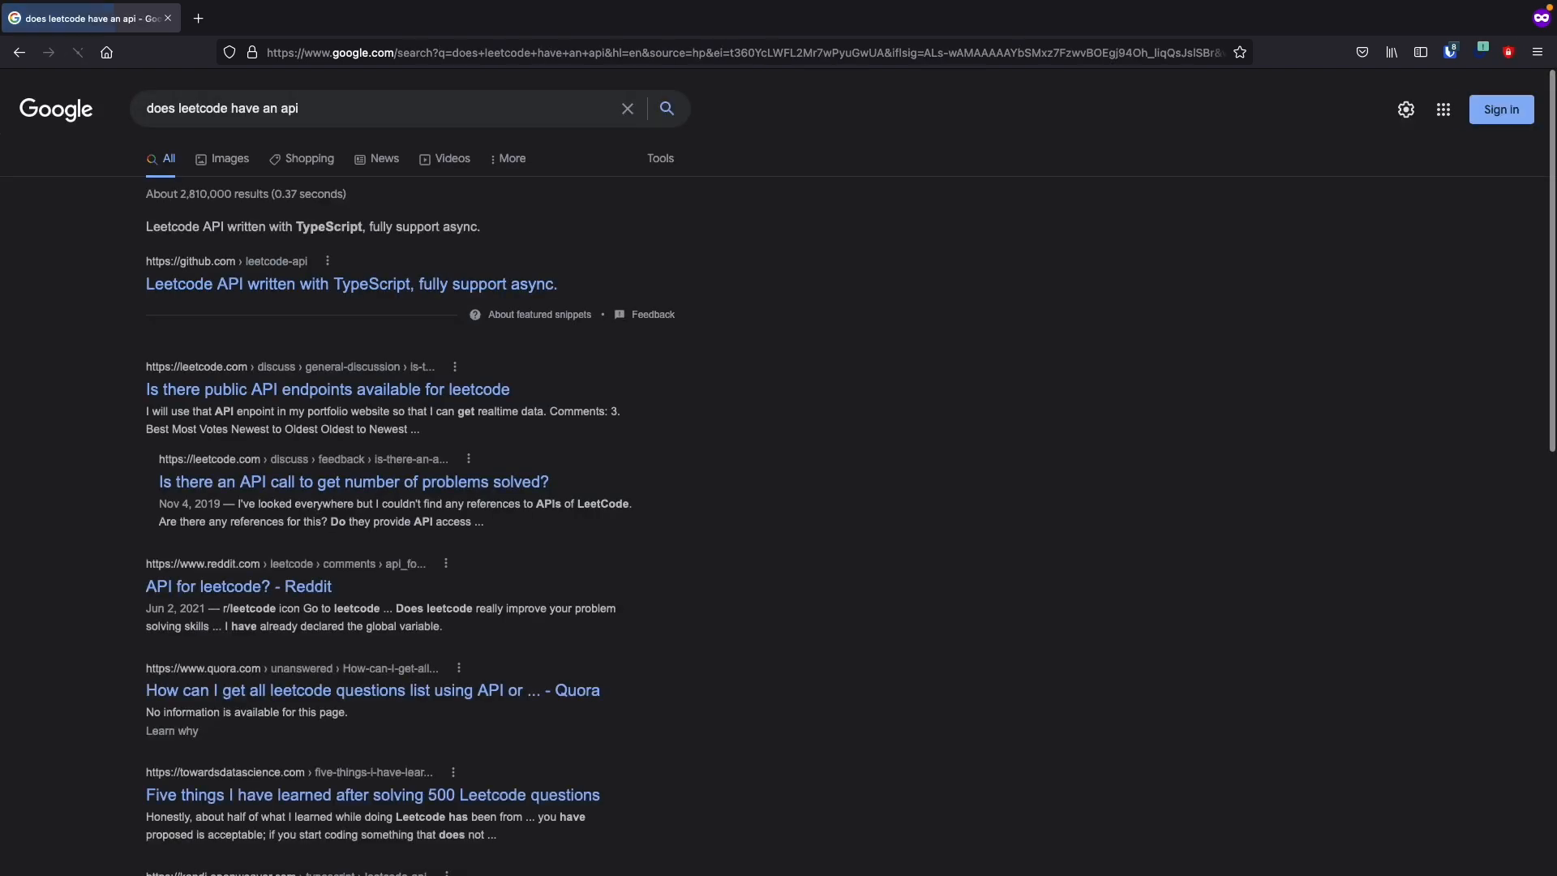
{"action": "type", "text": "leetcode api"}
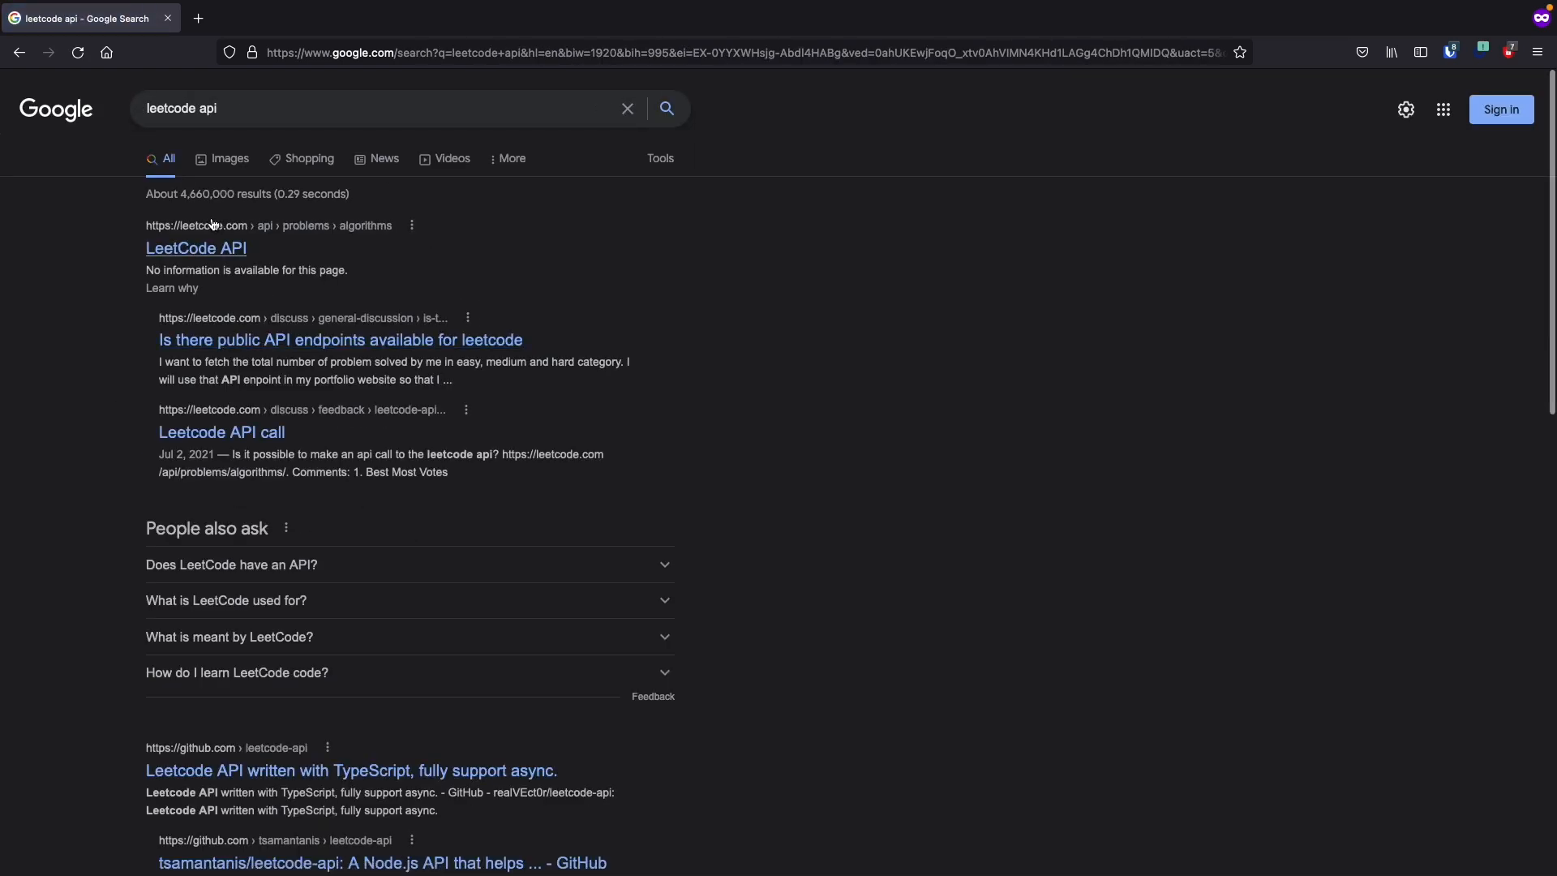
{"action": "left_click", "coordinate": [195, 248]}
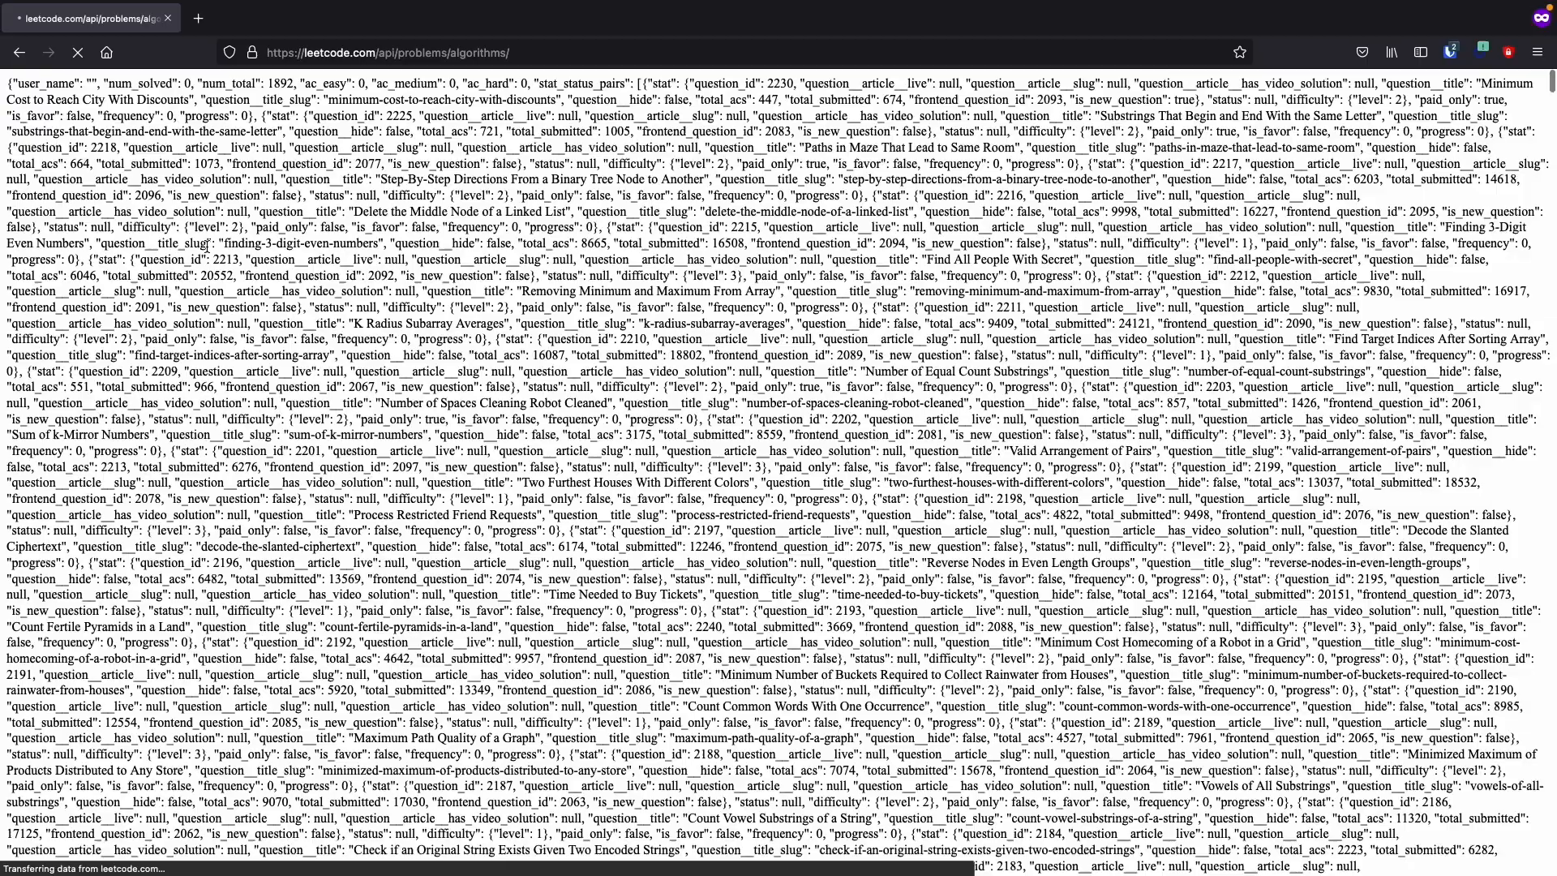
- Scroll the all-problems API JSON, noting every frequency reads 0, then reach the Premium plans
{"action": "scroll", "scroll_direction": "down", "scroll_amount": 3}
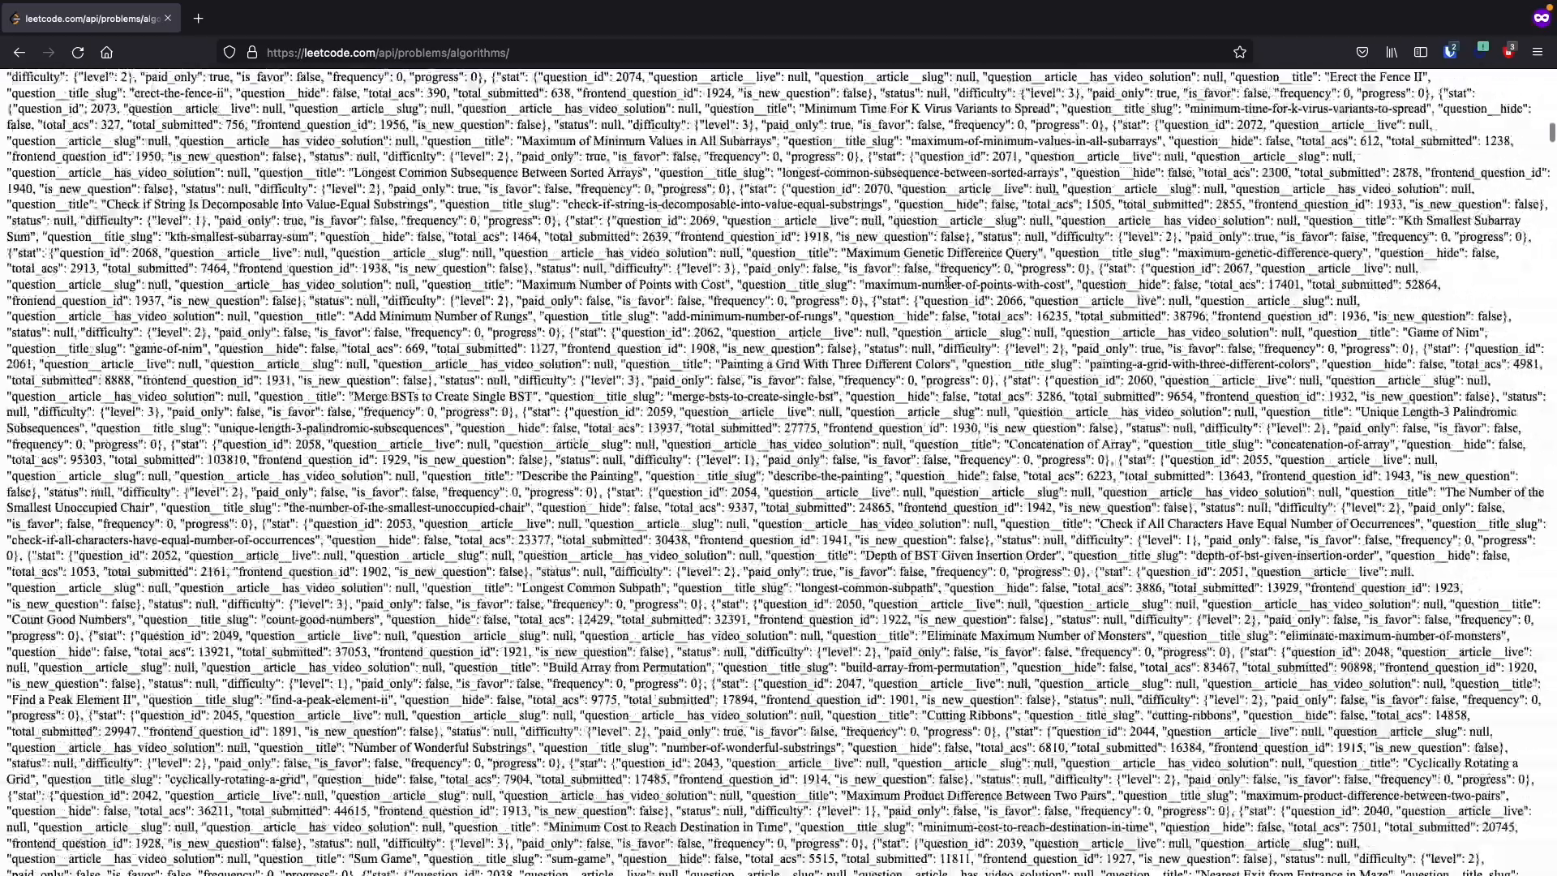
{"action": "scroll", "scroll_direction": "down", "scroll_amount": 3}
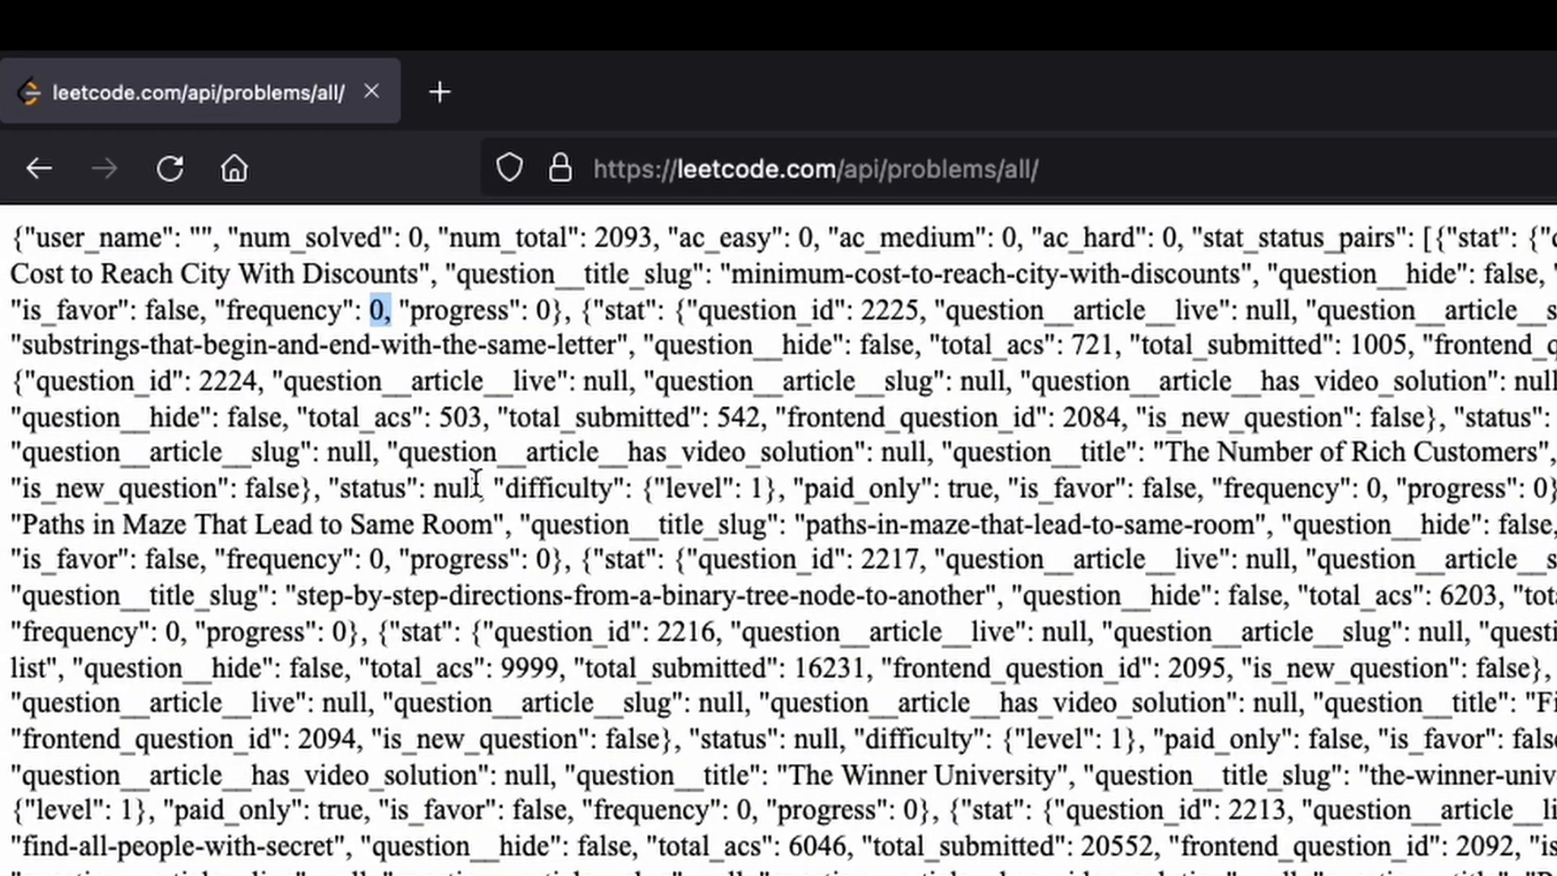
{"action": "scroll", "scroll_direction": "down", "scroll_amount": 3}
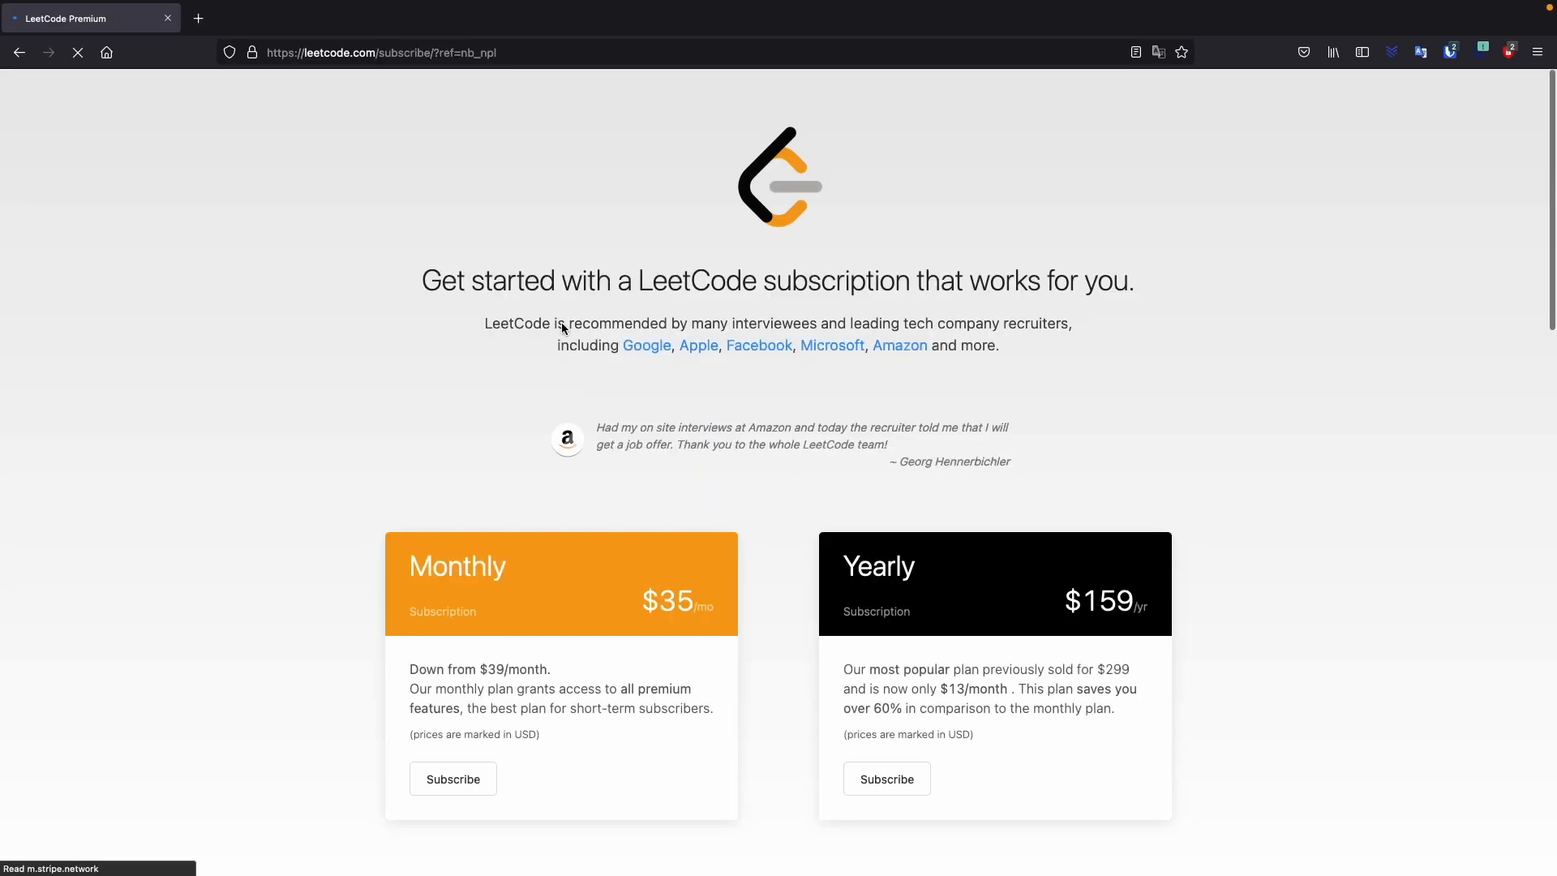
- Google 'leetcode premium promo code' and choose the monthly Premium plan
{"action": "type", "text": "leetcode premium promo code"}
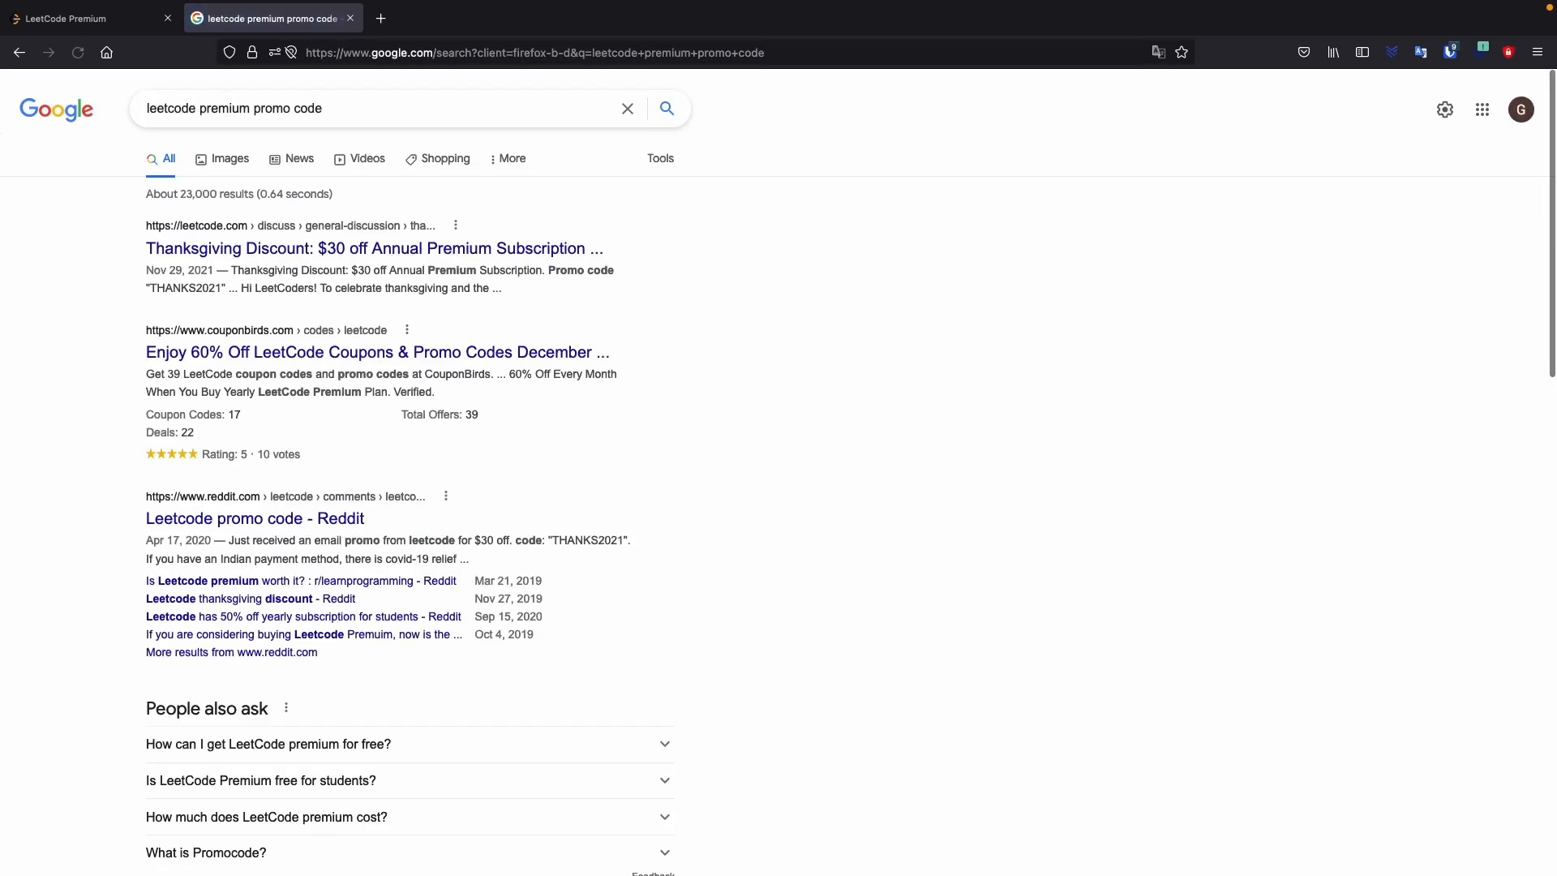
{"action": "type", "text": "monthly"}
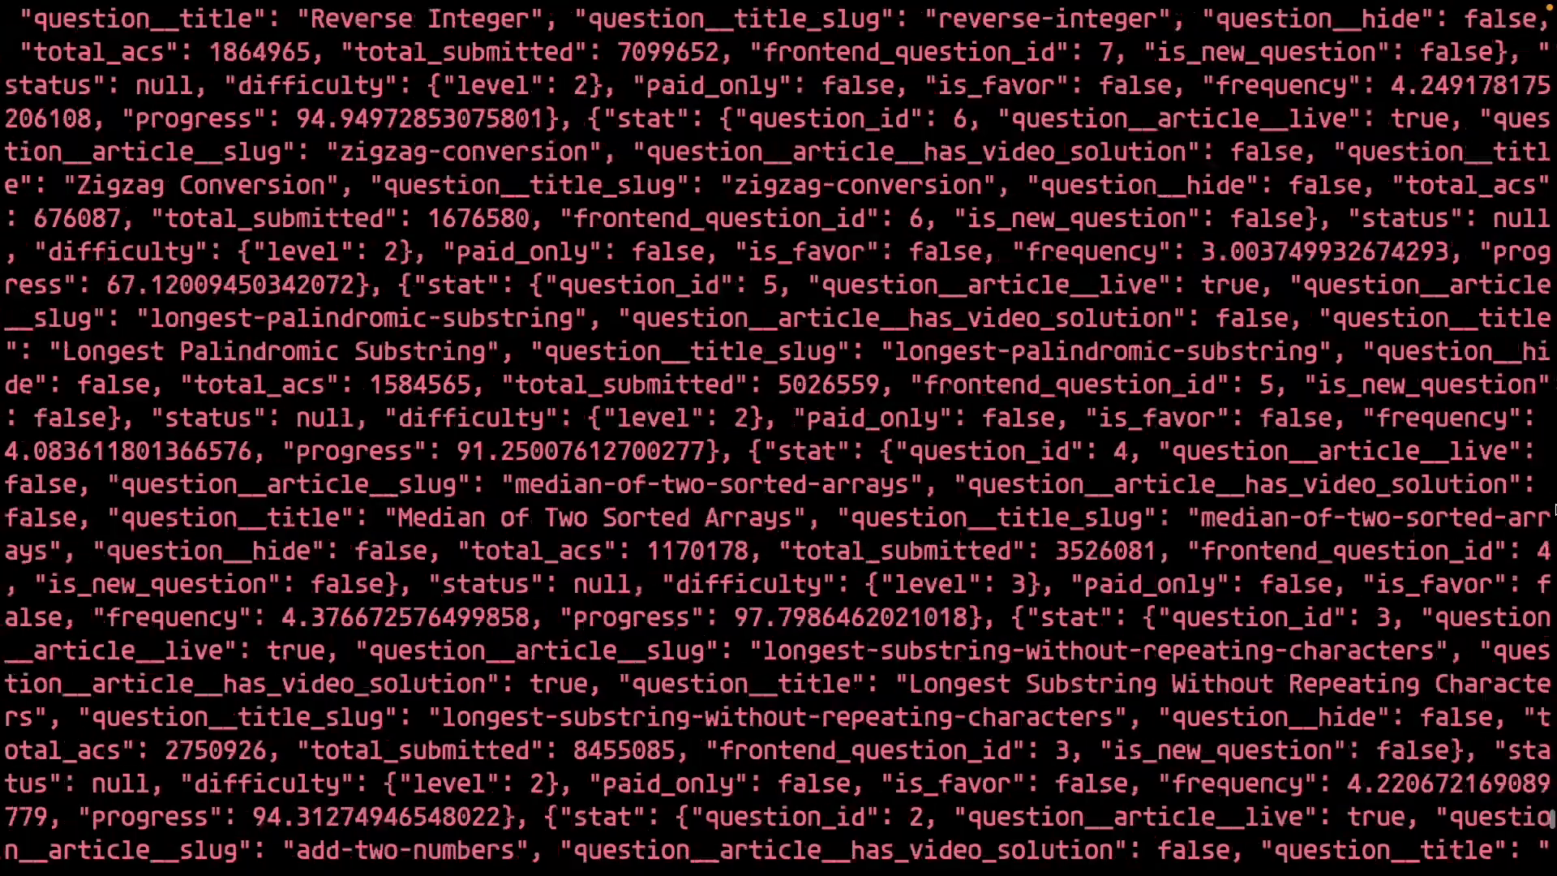
{"action": "scroll", "scroll_direction": "down", "scroll_amount": 3}
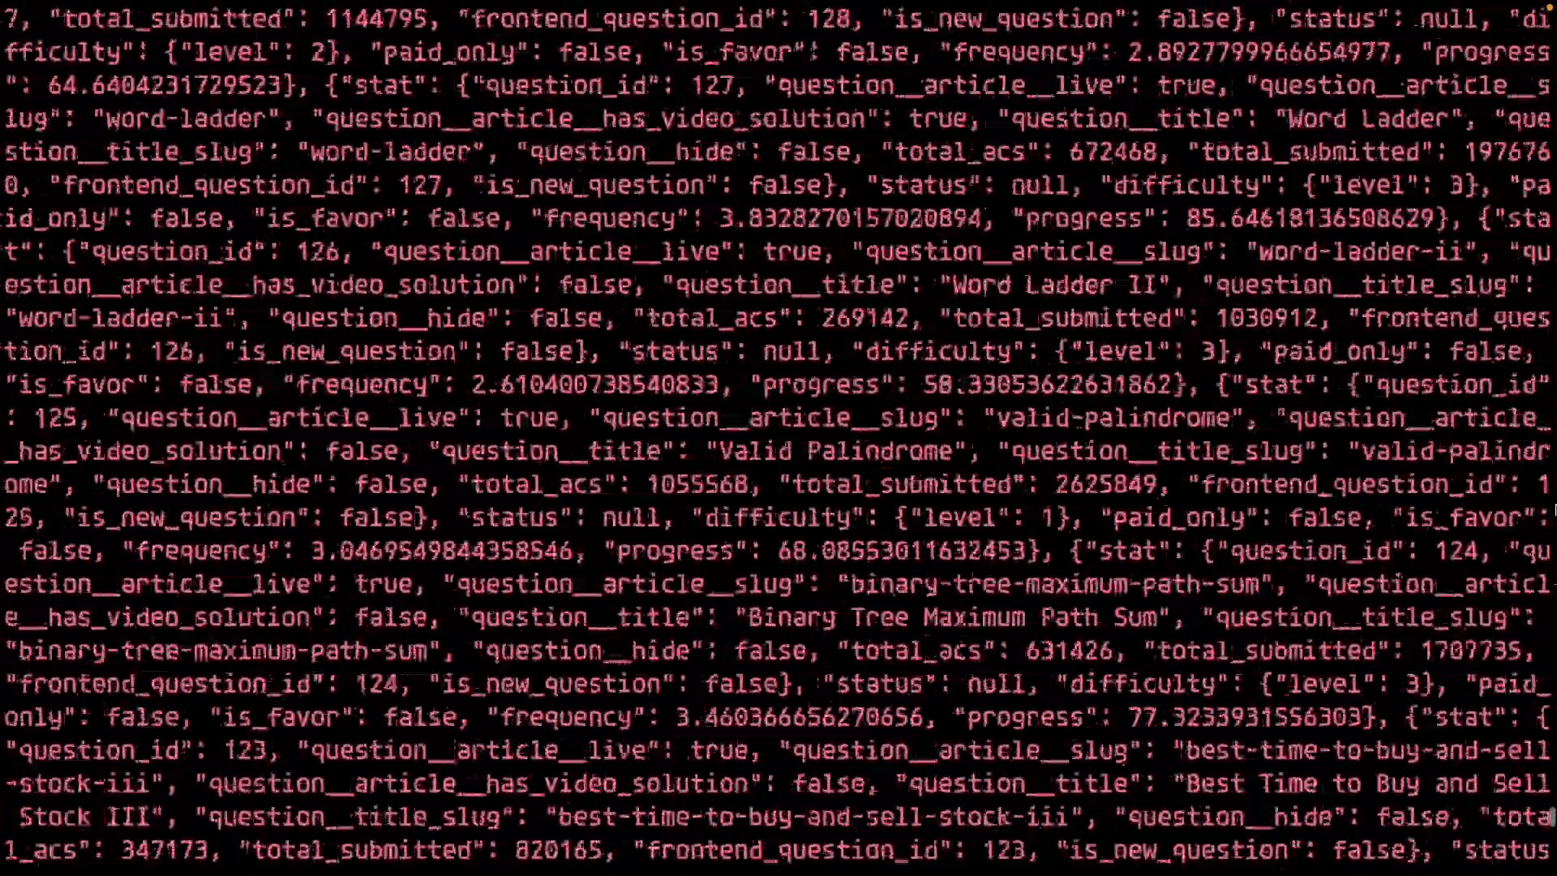
{"action": "scroll", "scroll_direction": "down", "scroll_amount": 3}
{"action": "type", "text": "curl https:"}
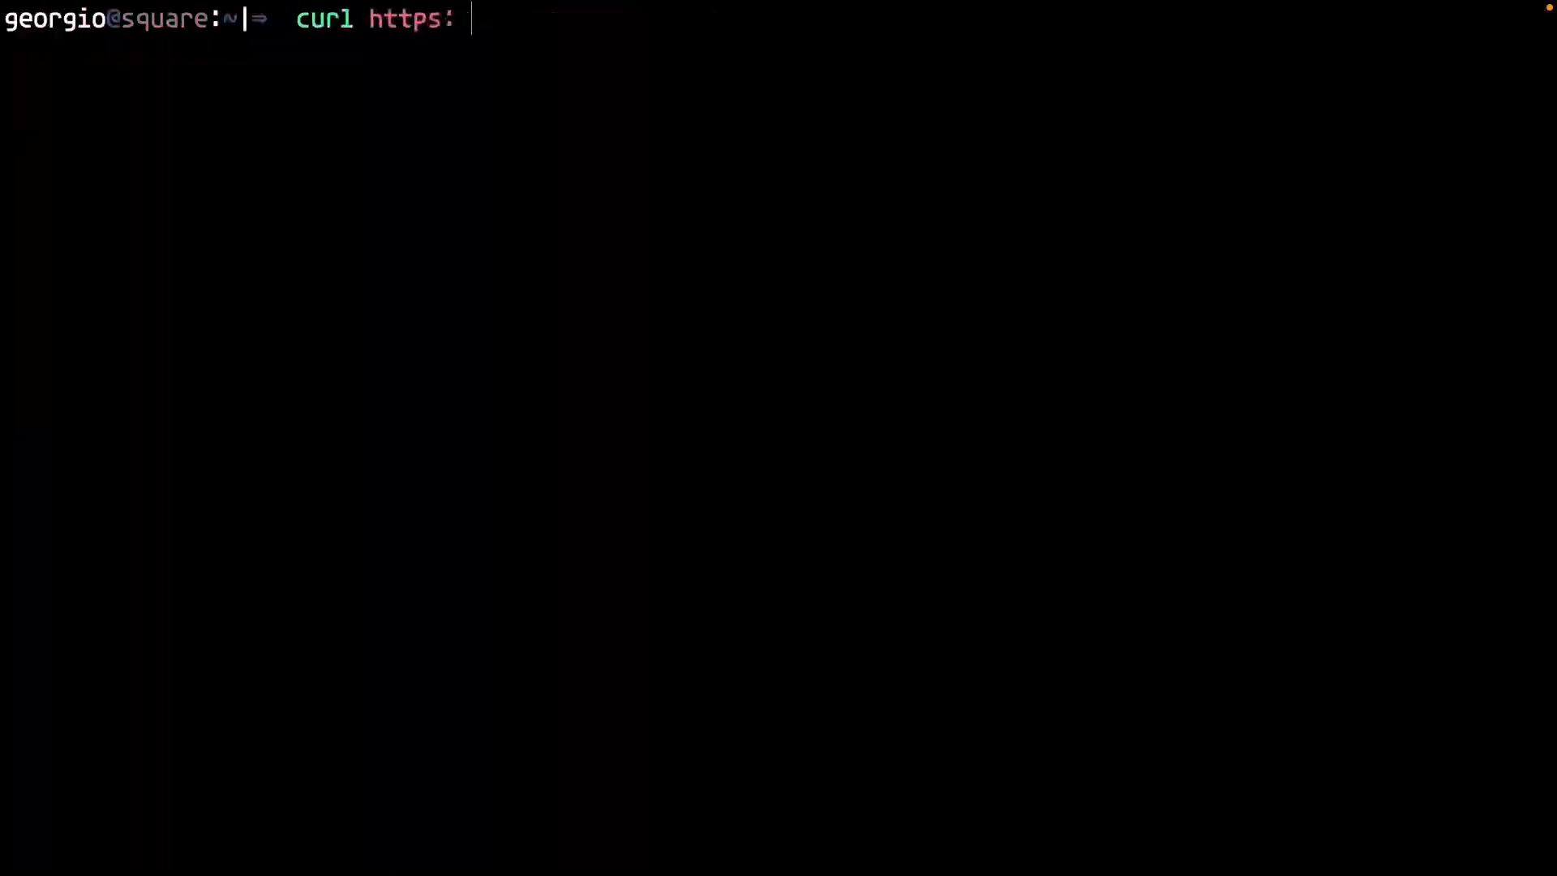
{"action": "type", "text": "//leetcode.com/api/problems/all/"}
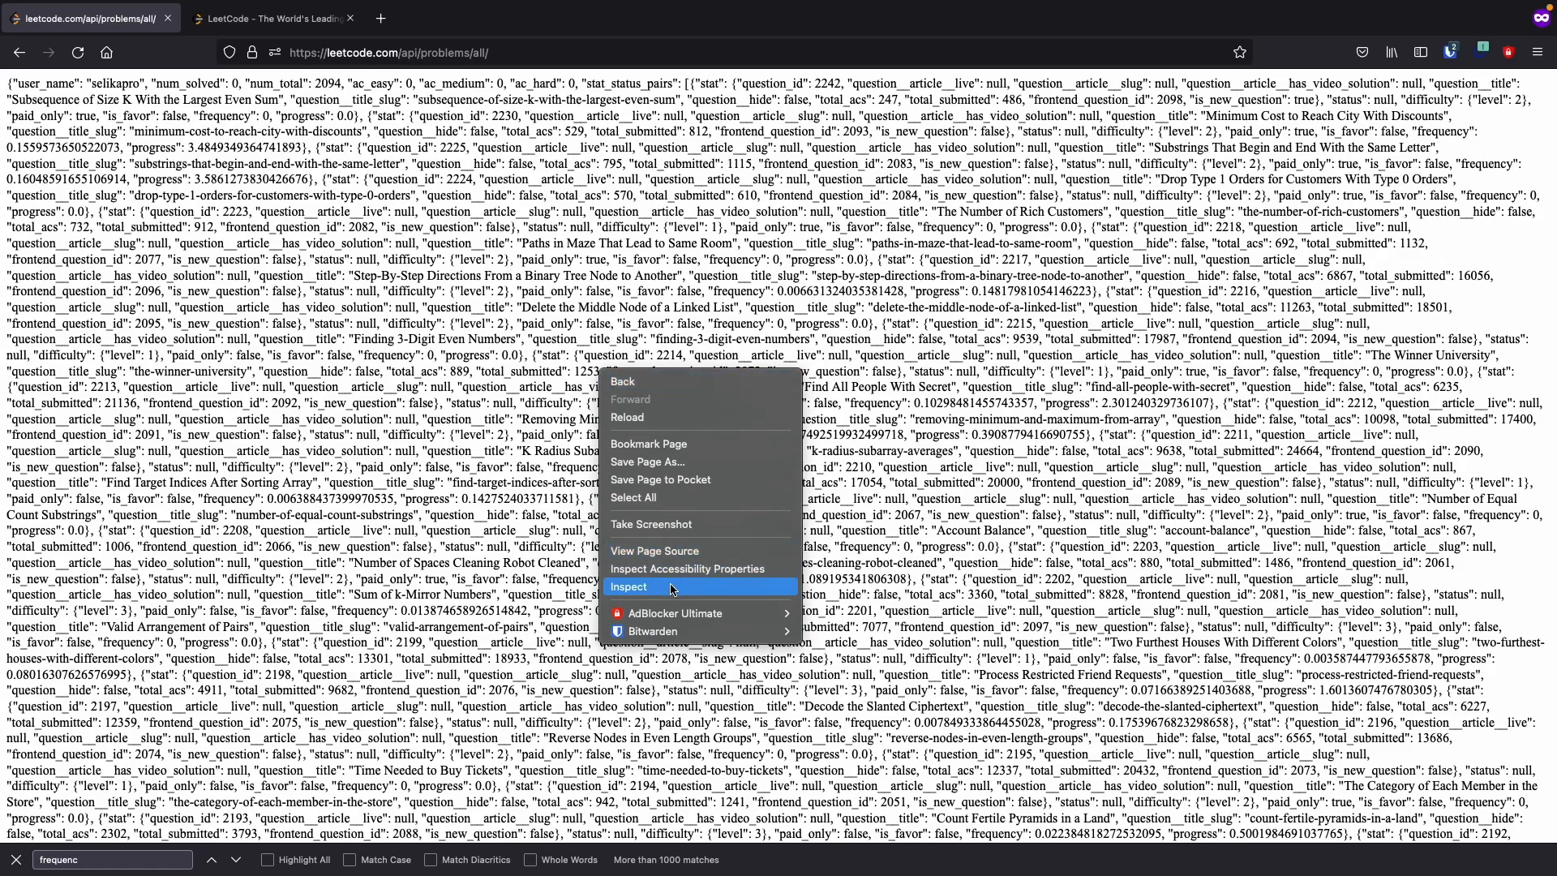
- In the Network panel, copy the raw request headers of the /api/problems/all/ request
{"action": "left_click", "coordinate": [629, 587]}
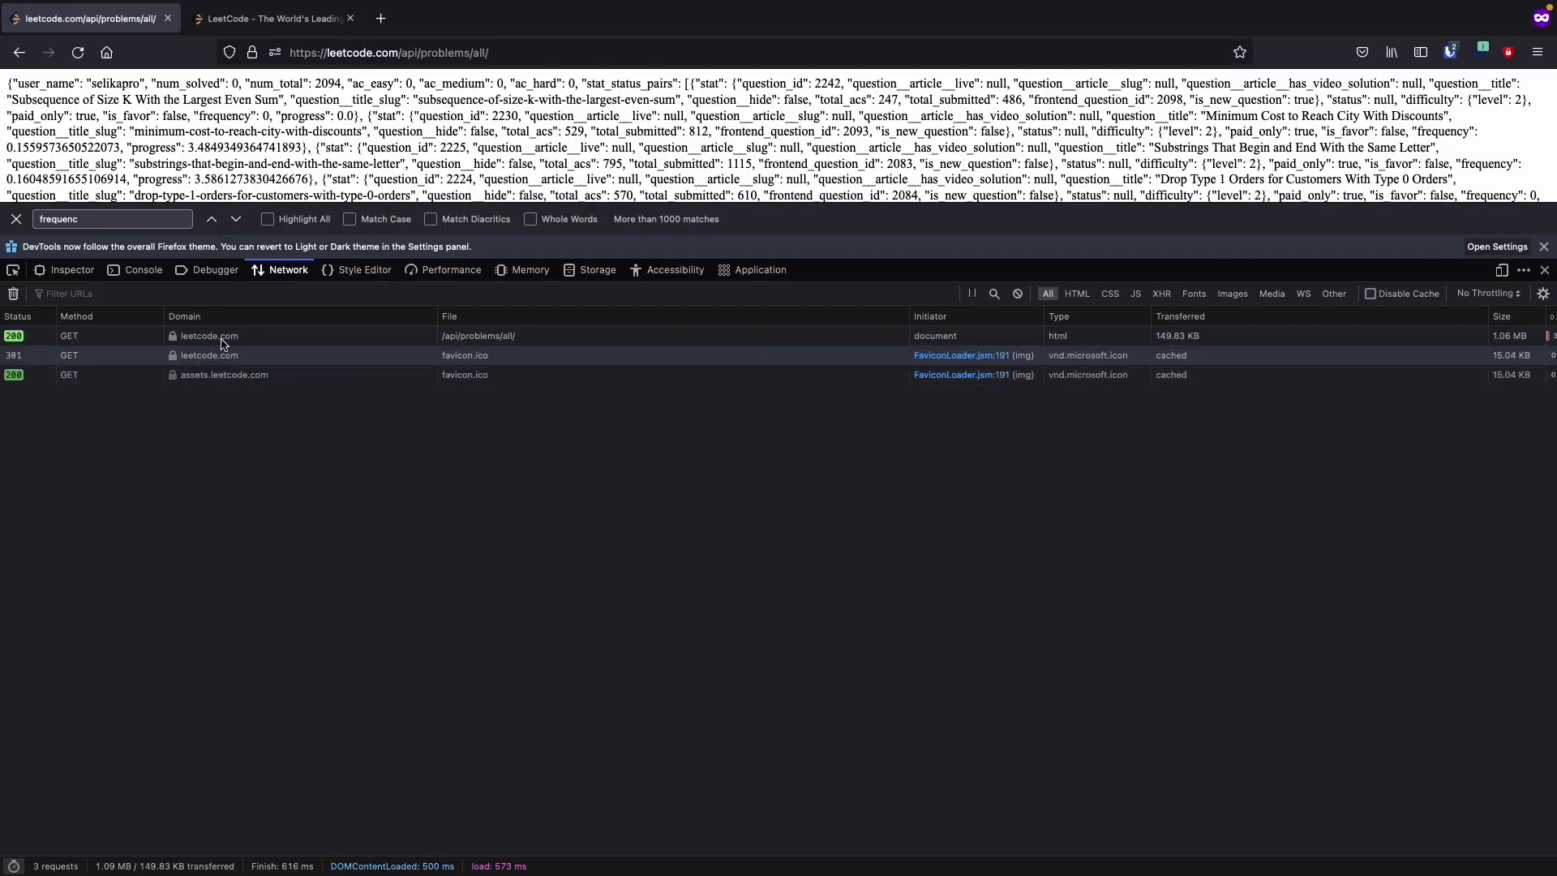
{"action": "left_click", "coordinate": [208, 336]}
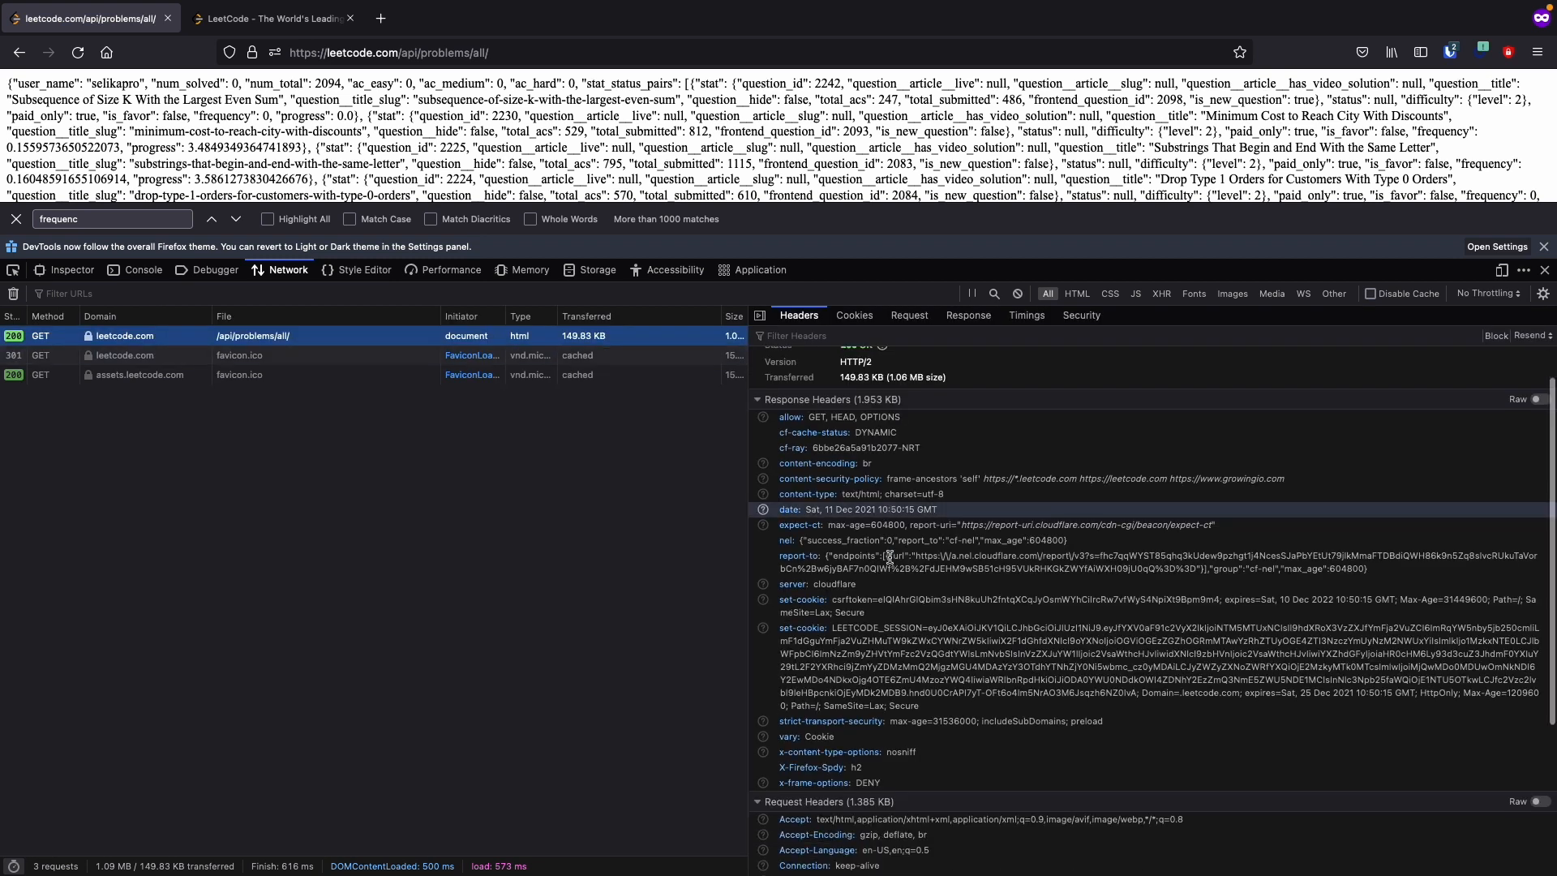
{"action": "scroll", "scroll_direction": "down", "scroll_amount": 3}
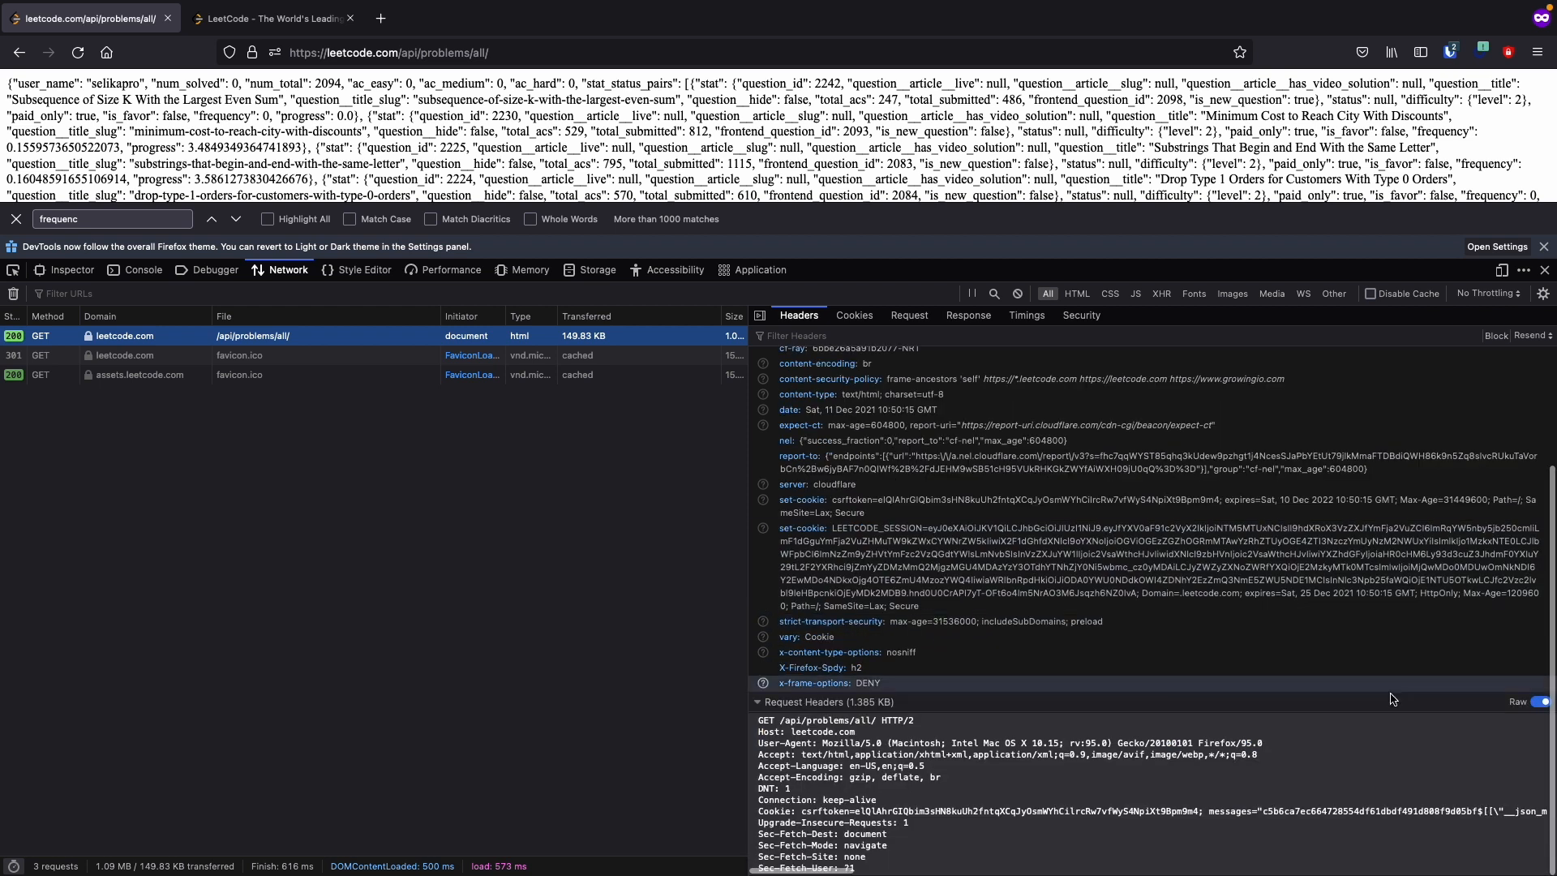
{"action": "right_click", "coordinate": [926, 773]}
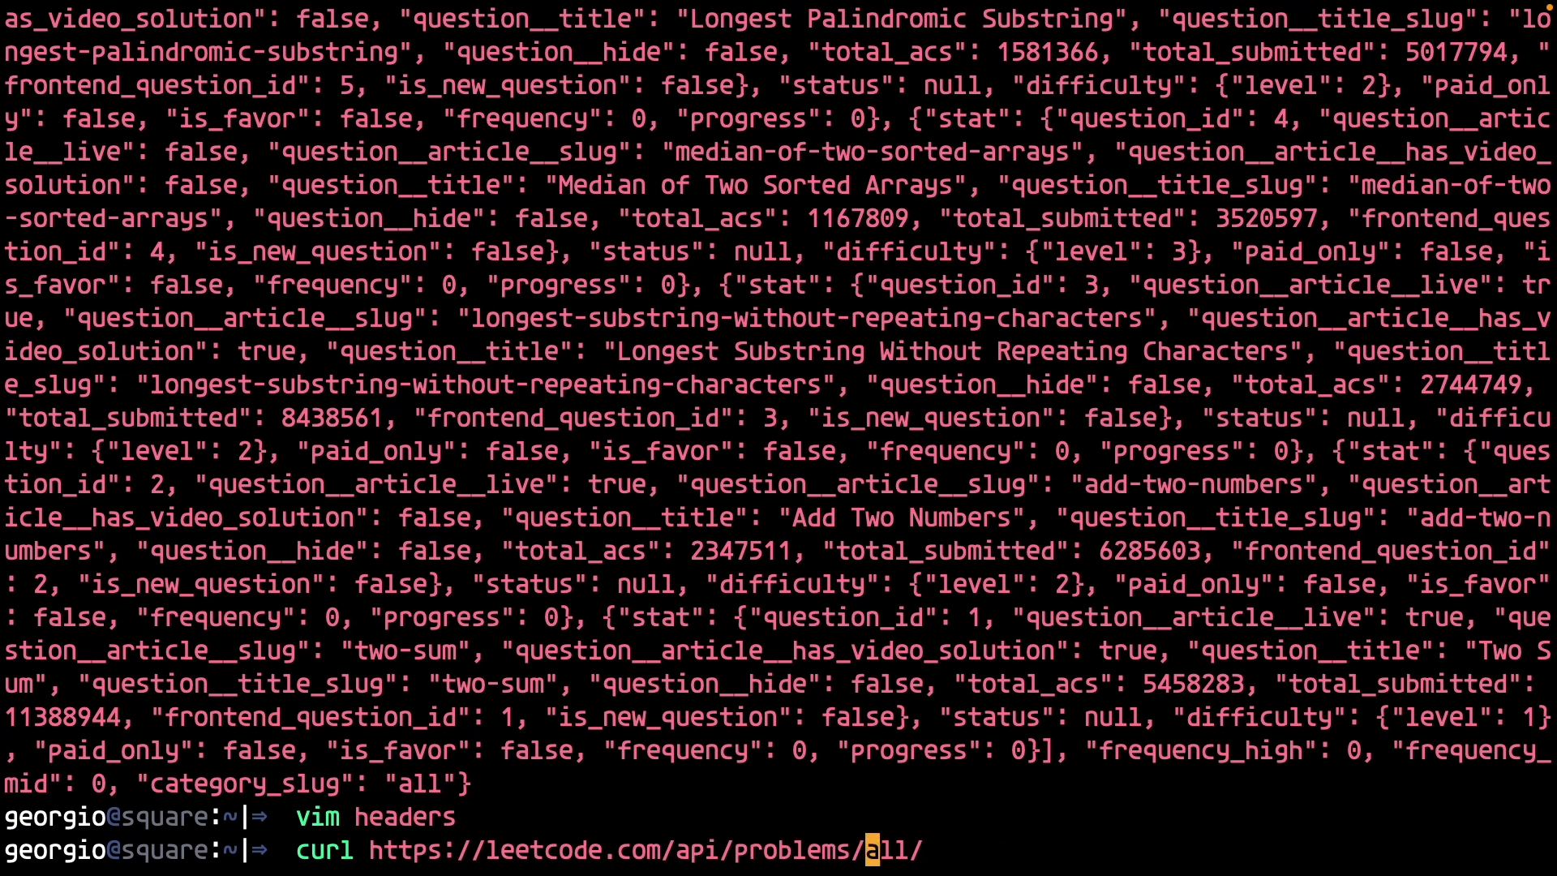
- Curl the all-problems API with the saved --header values into leetcode_list.json
{"action": "type", "text": "--header"}
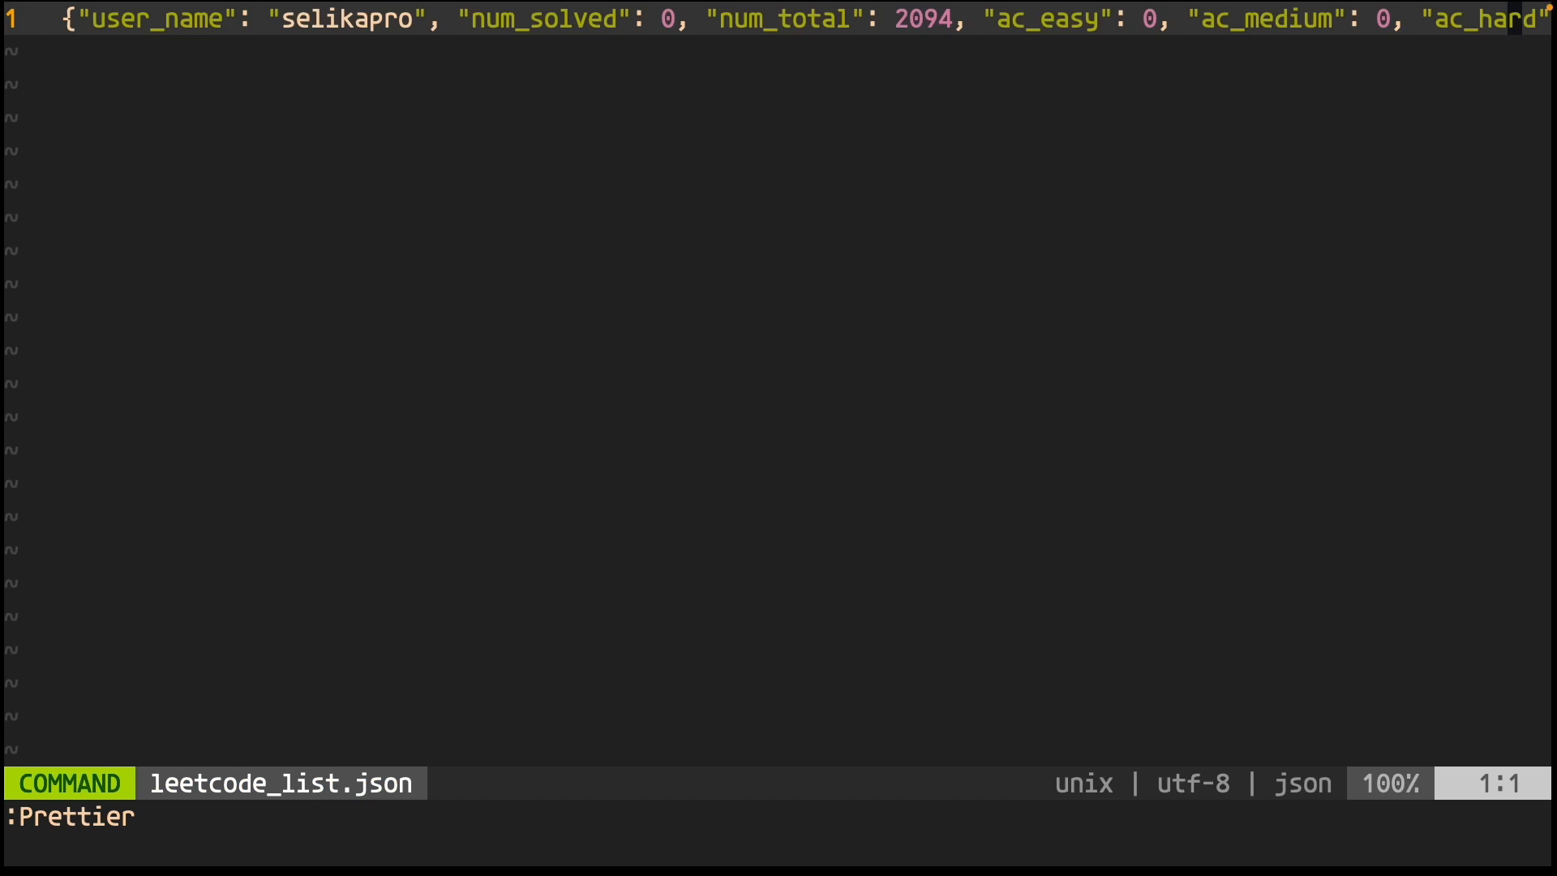
- Prettier-format leetcode_list.json, search /frequency for nonzero values, then compare with LeetCode's problem list
{"action": "key", "text": "Enter"}
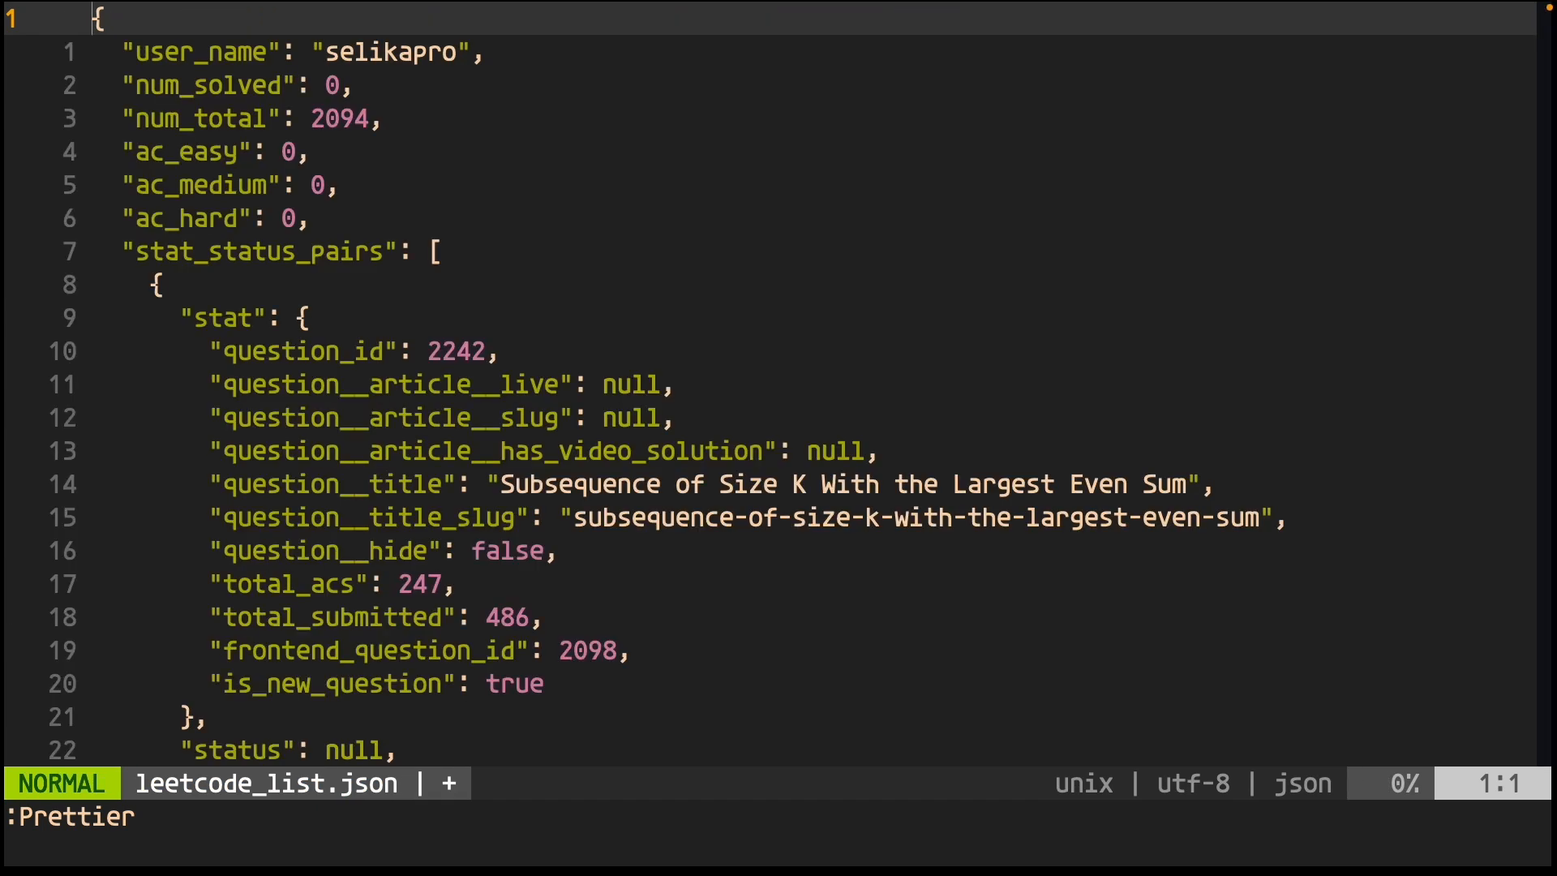
{"action": "type", "text": "/frequency"}
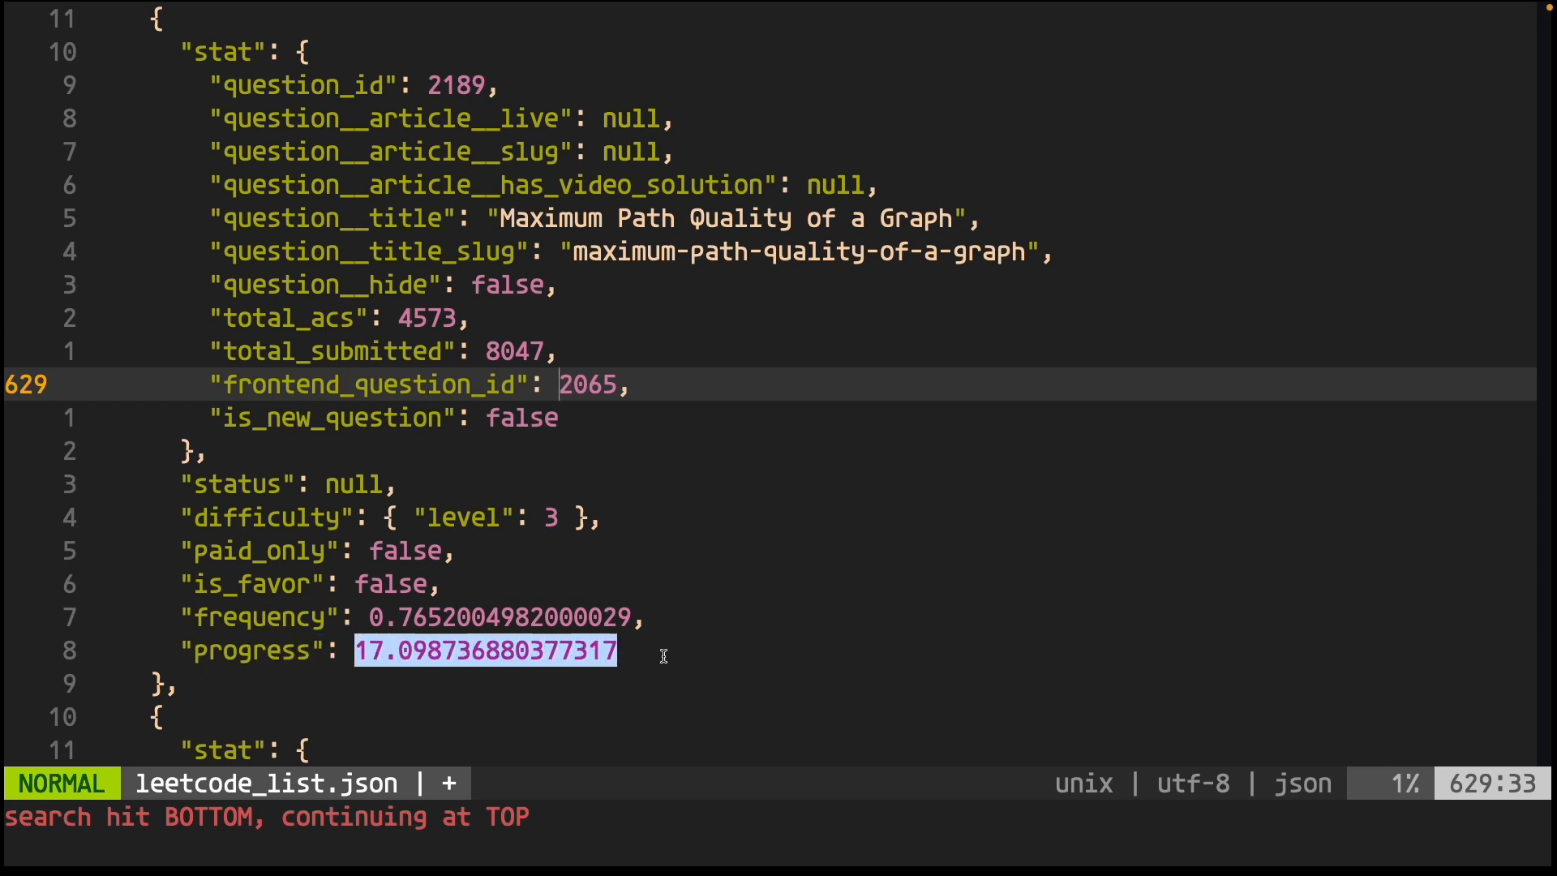
{"action": "left_click", "coordinate": [272, 17]}
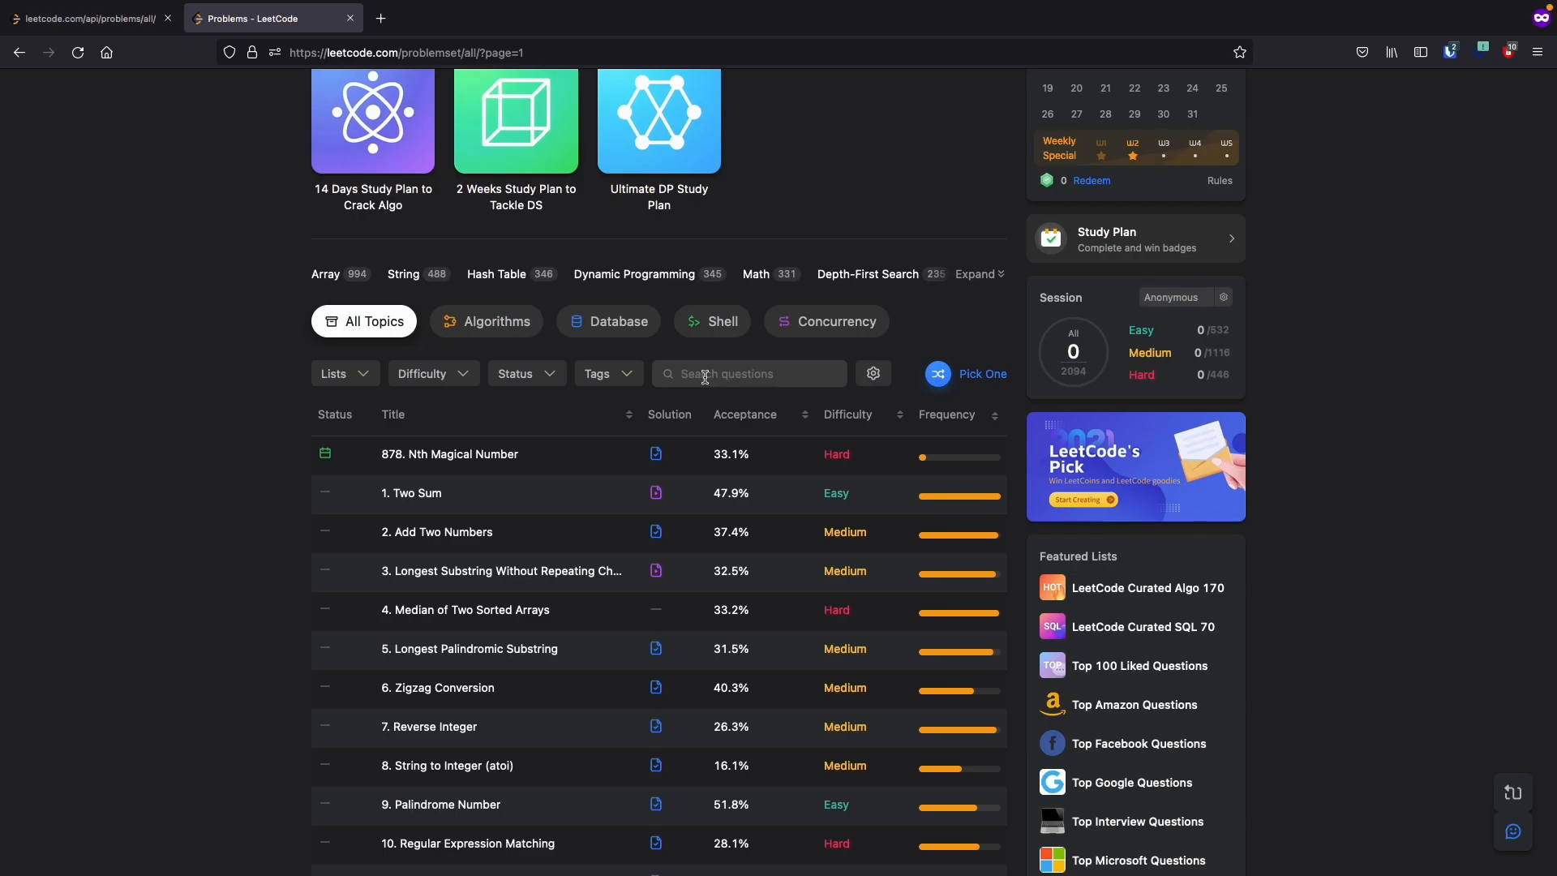